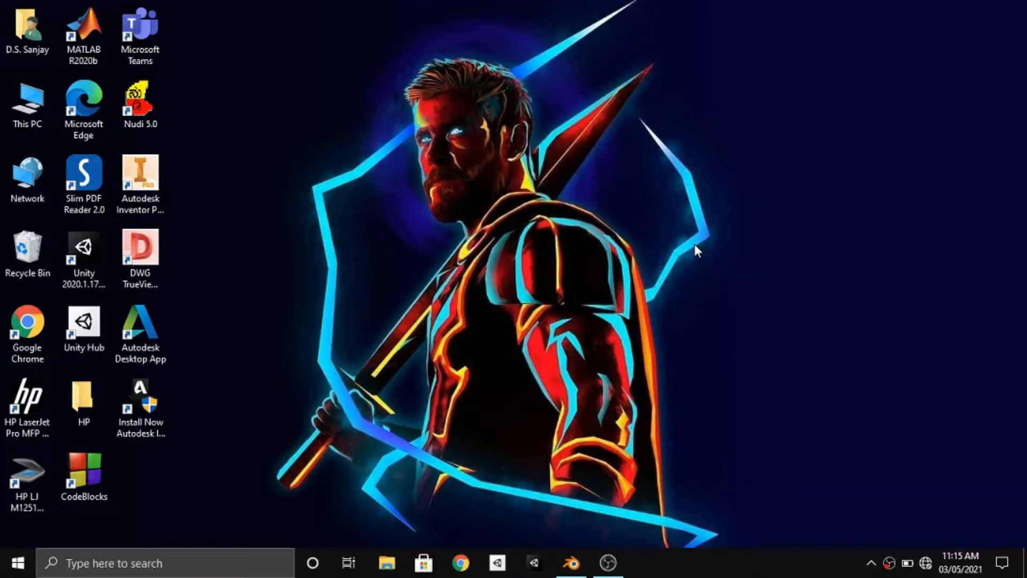
pyautogui.moveTo(921, 227)
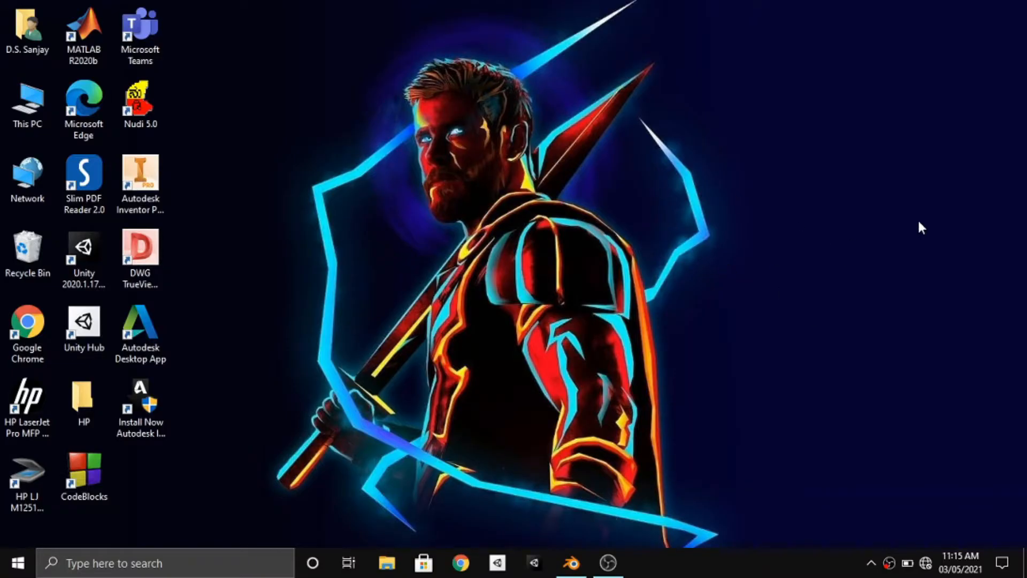
pyautogui.moveTo(572, 547)
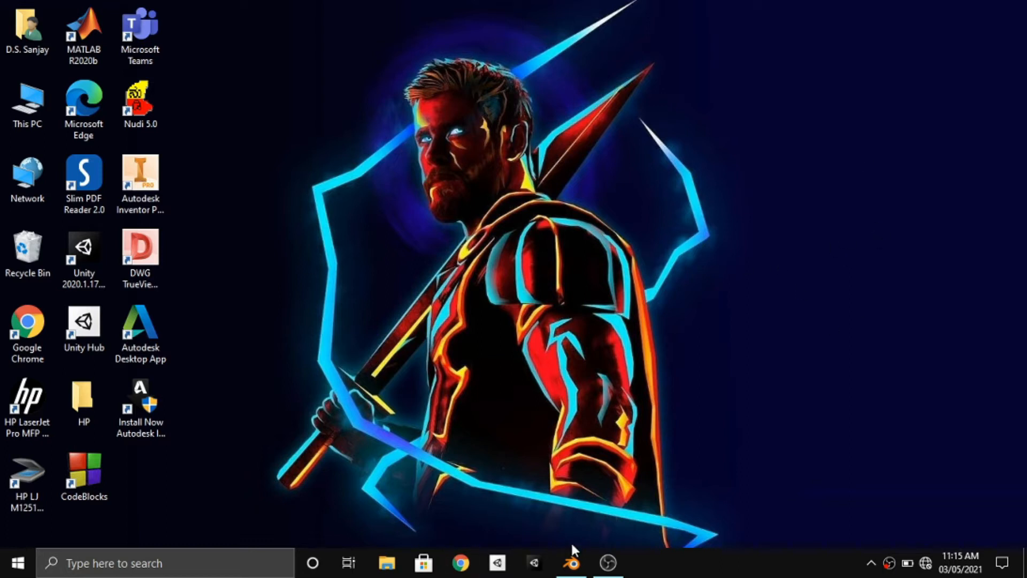
# Bring Blender forward, clear the selection and orbit around the default cube scene.
pyautogui.click(571, 562)
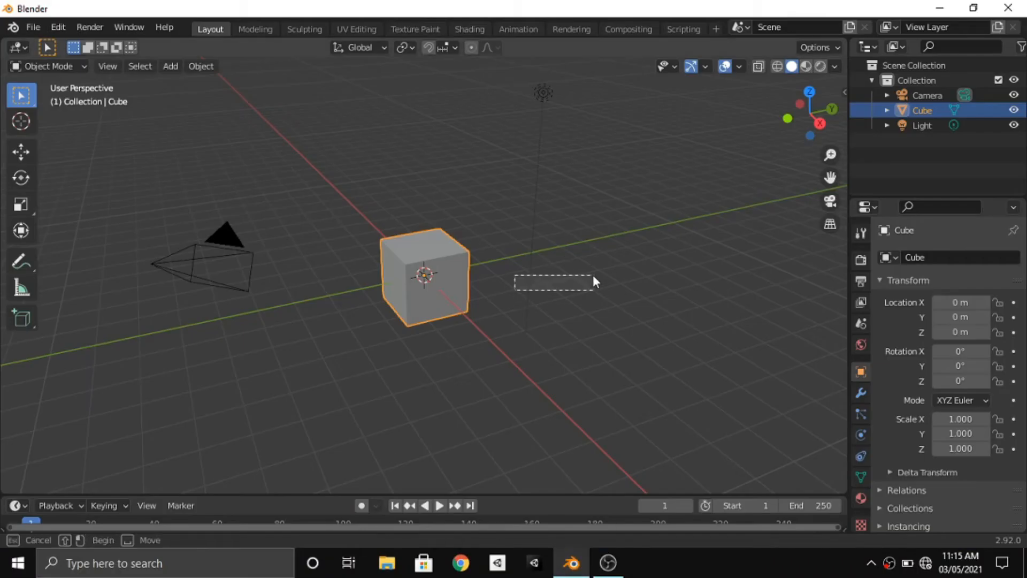
pyautogui.moveTo(593, 281); pyautogui.dragTo(586, 253)
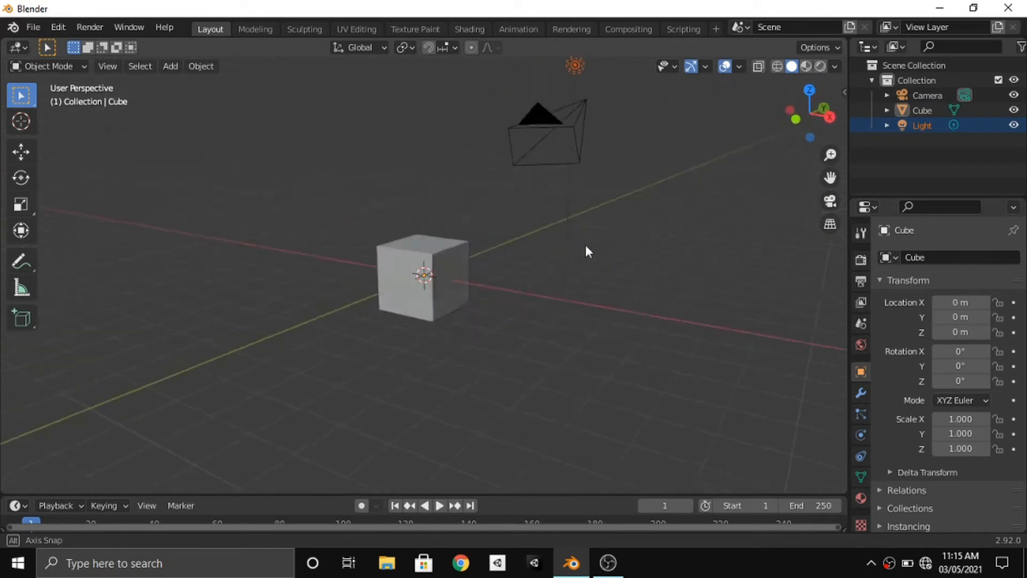
pyautogui.moveTo(586, 251); pyautogui.dragTo(154, 180)
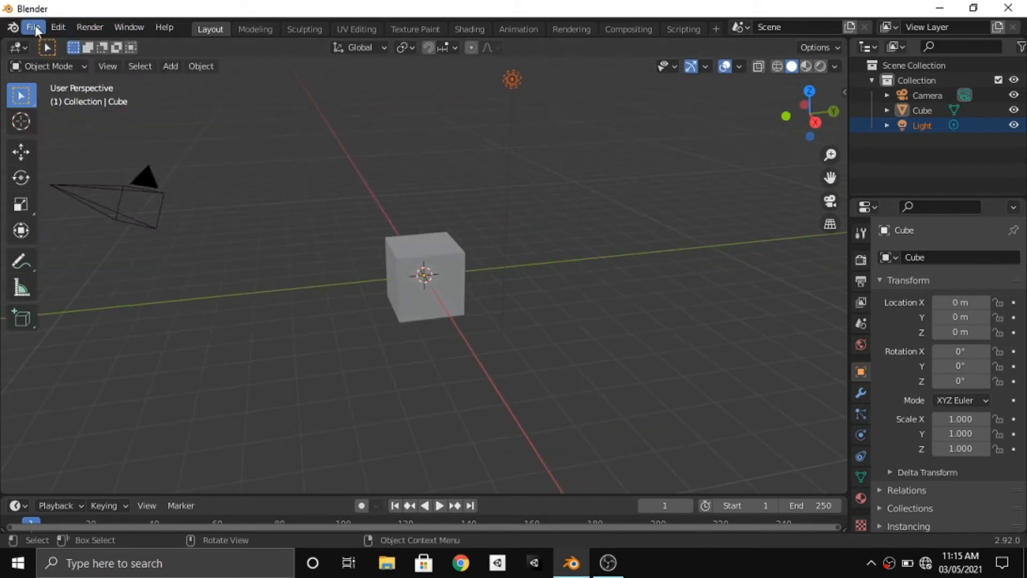
# Show the Add-ons preferences filtered by 'MB', listing Discombobulator and Characters: MB-Lab.
pyautogui.click(58, 27)
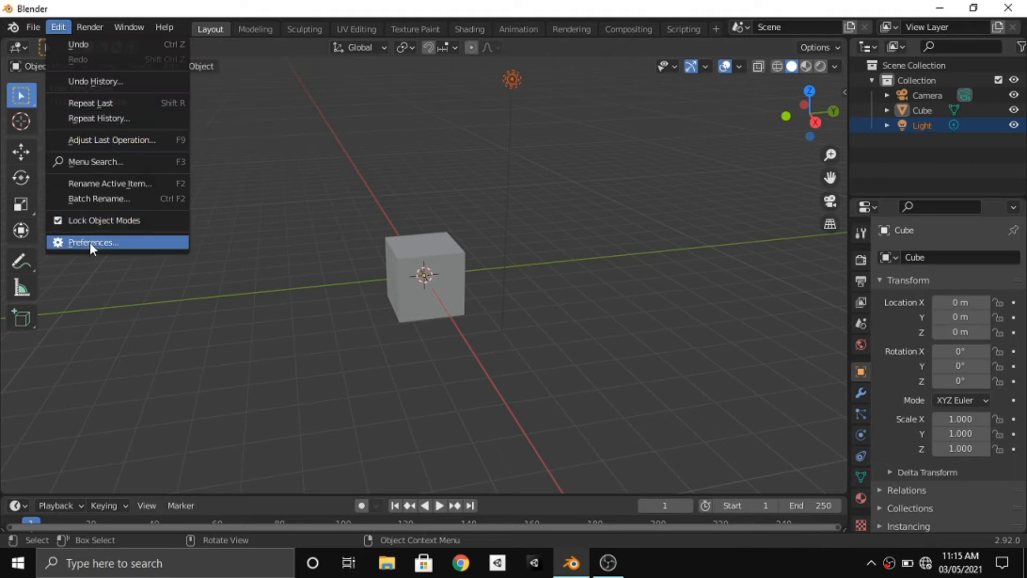
pyautogui.click(92, 243)
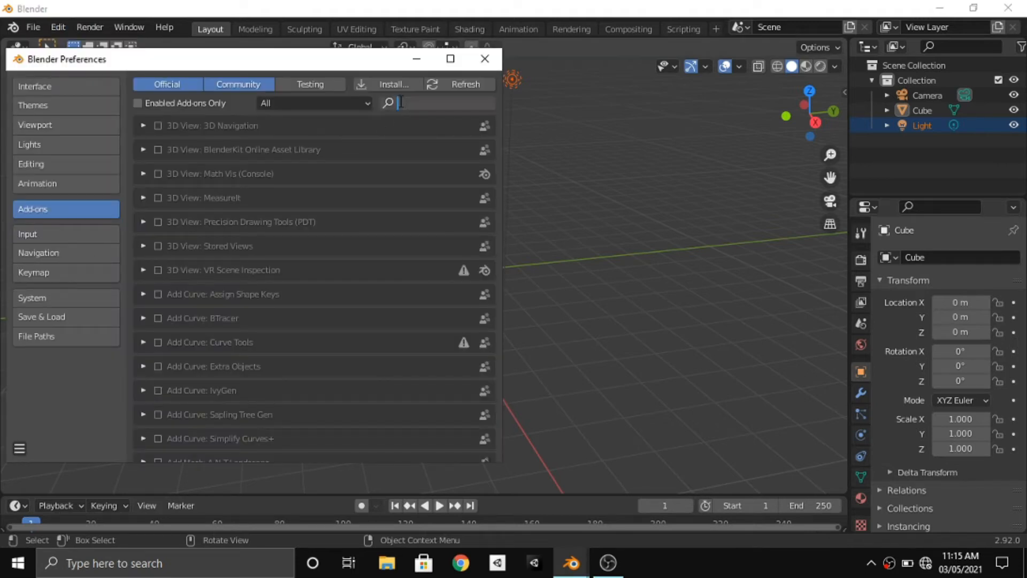
pyautogui.write('MB')
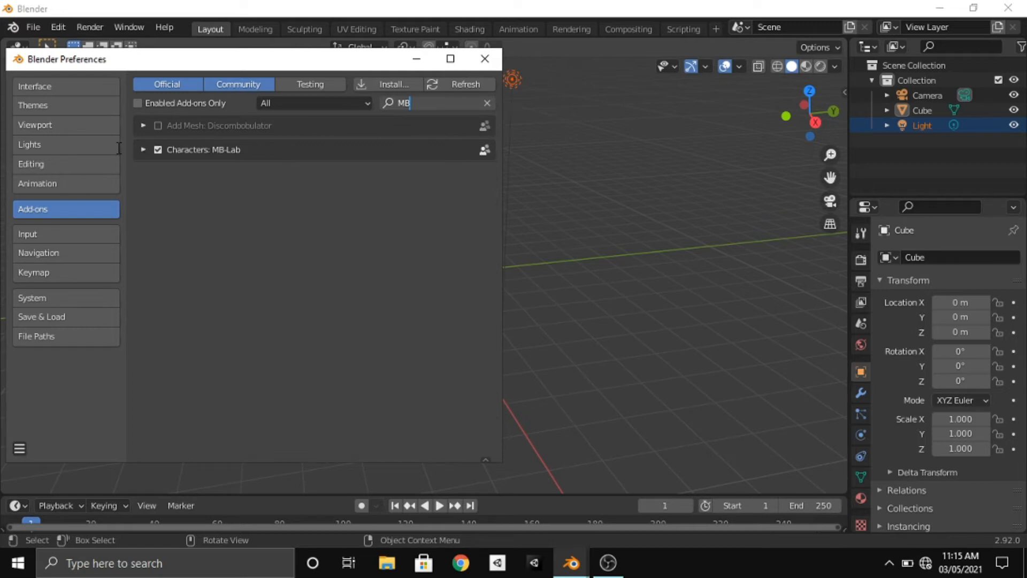
# Expand Characters: MB-Lab and request its removal from disk.
pyautogui.click(143, 150)
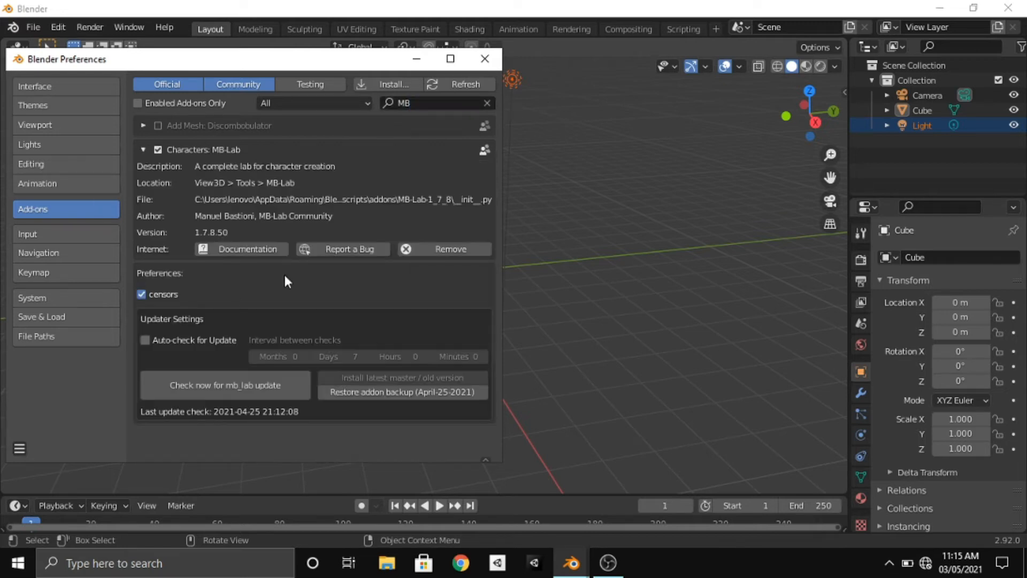
pyautogui.moveTo(451, 249)
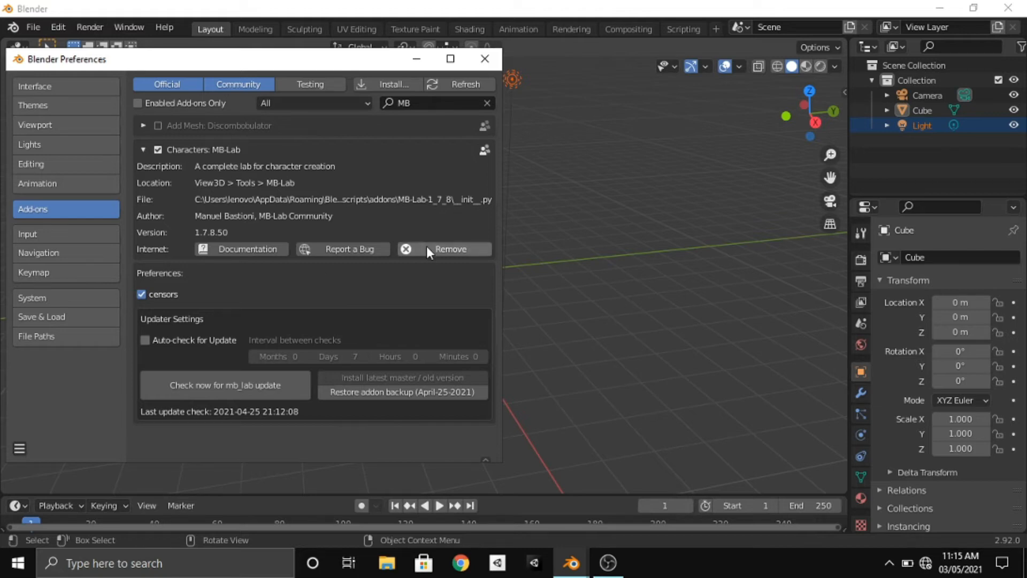
pyautogui.moveTo(445, 256)
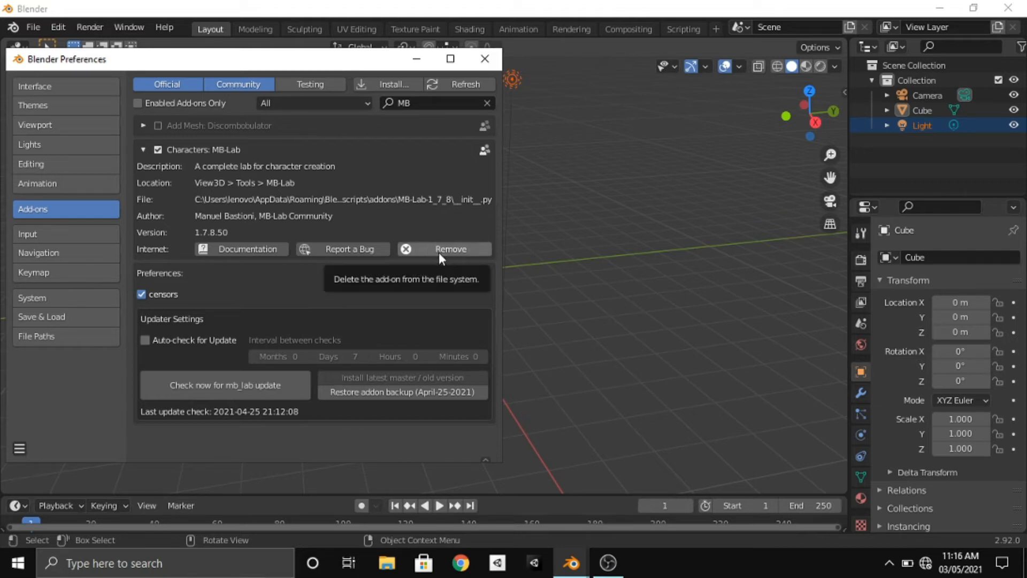
pyautogui.click(450, 250)
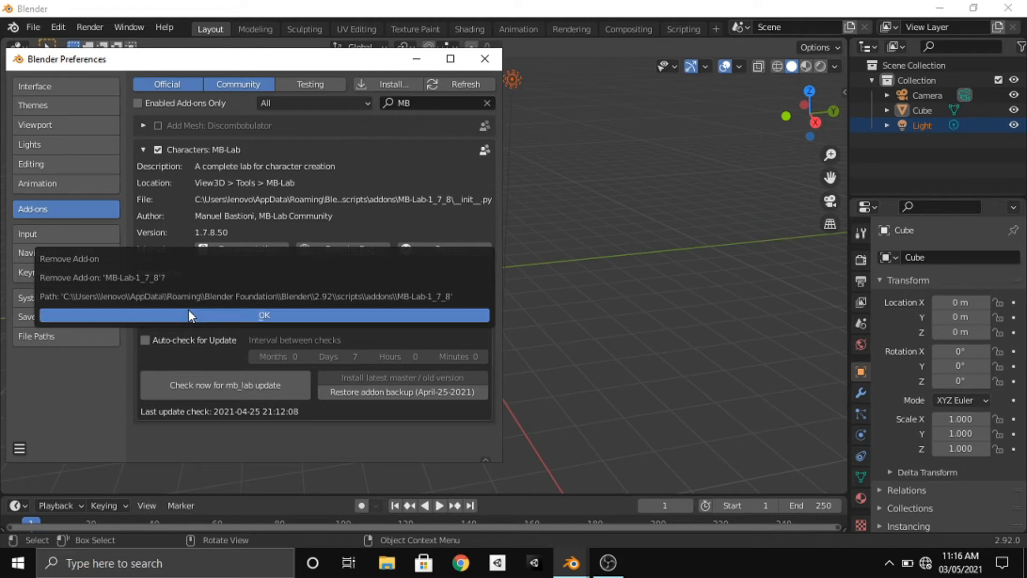
pyautogui.moveTo(197, 318)
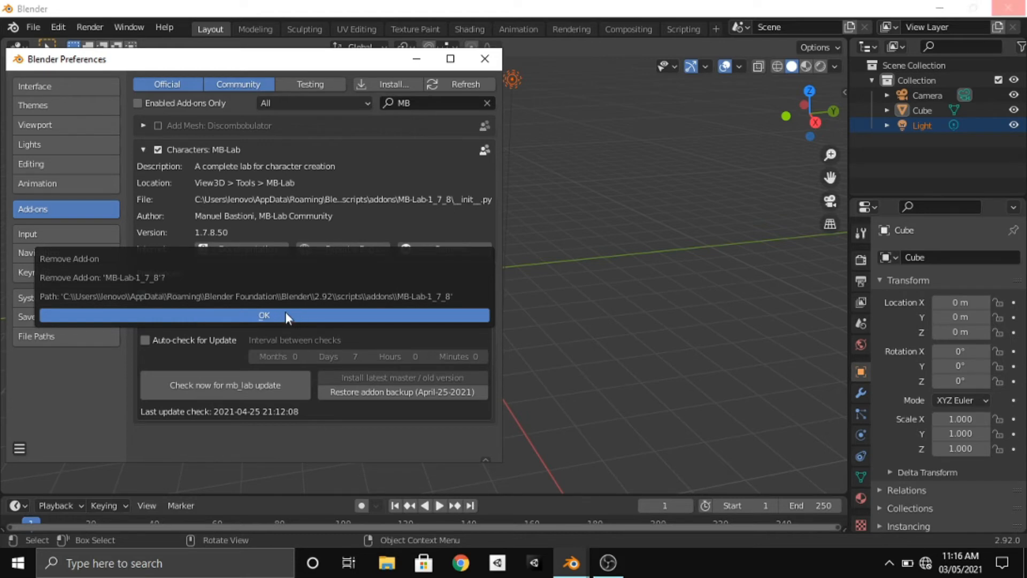
# Confirm removing the MB-Lab add-on and close Preferences.
pyautogui.click(264, 314)
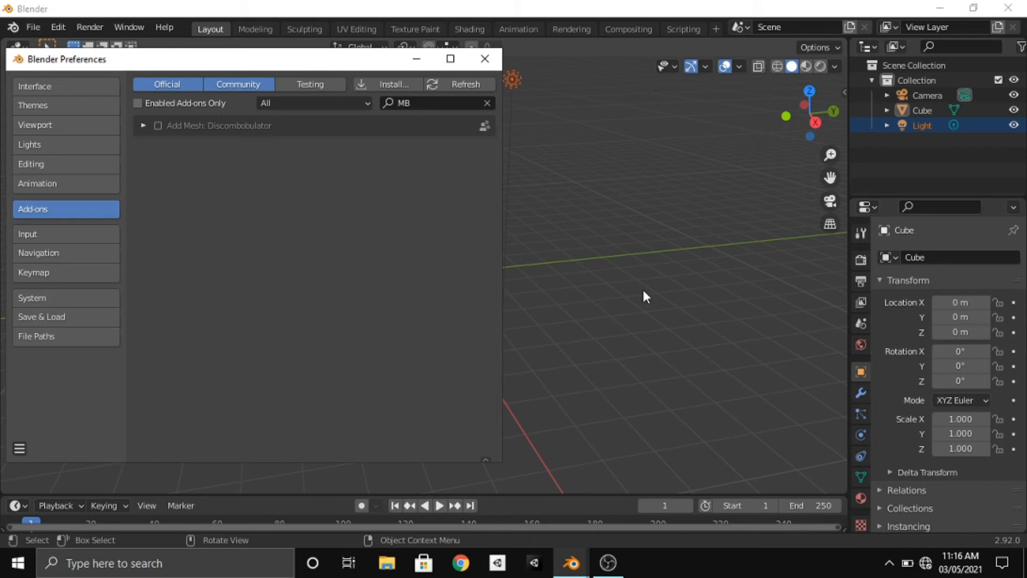
pyautogui.moveTo(484, 58)
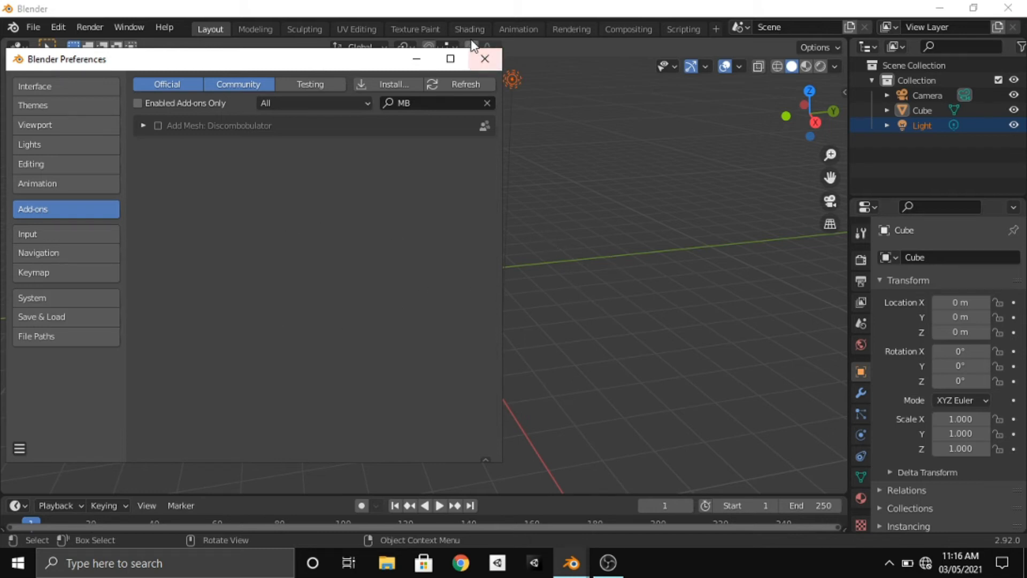
pyautogui.click(483, 59)
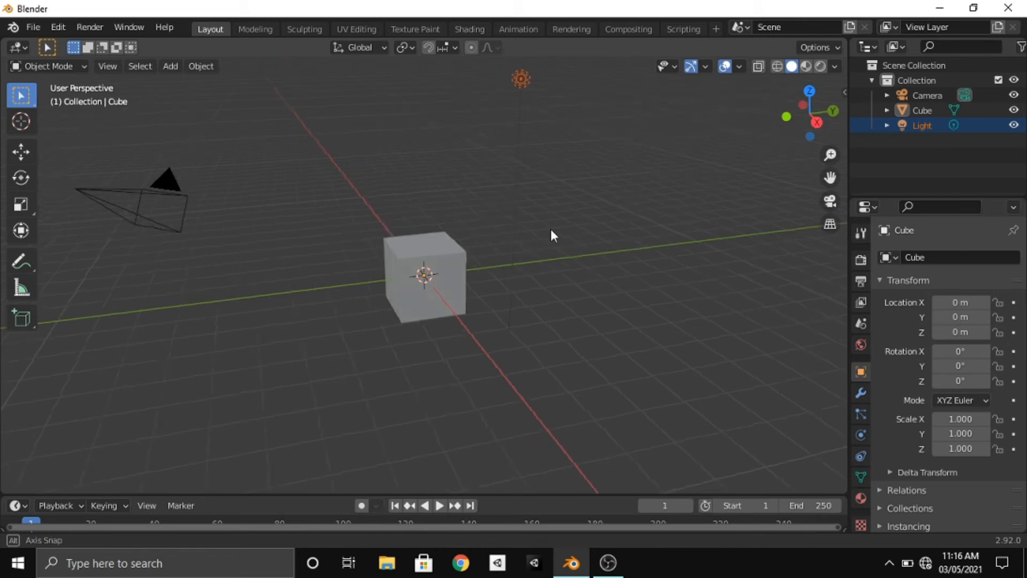